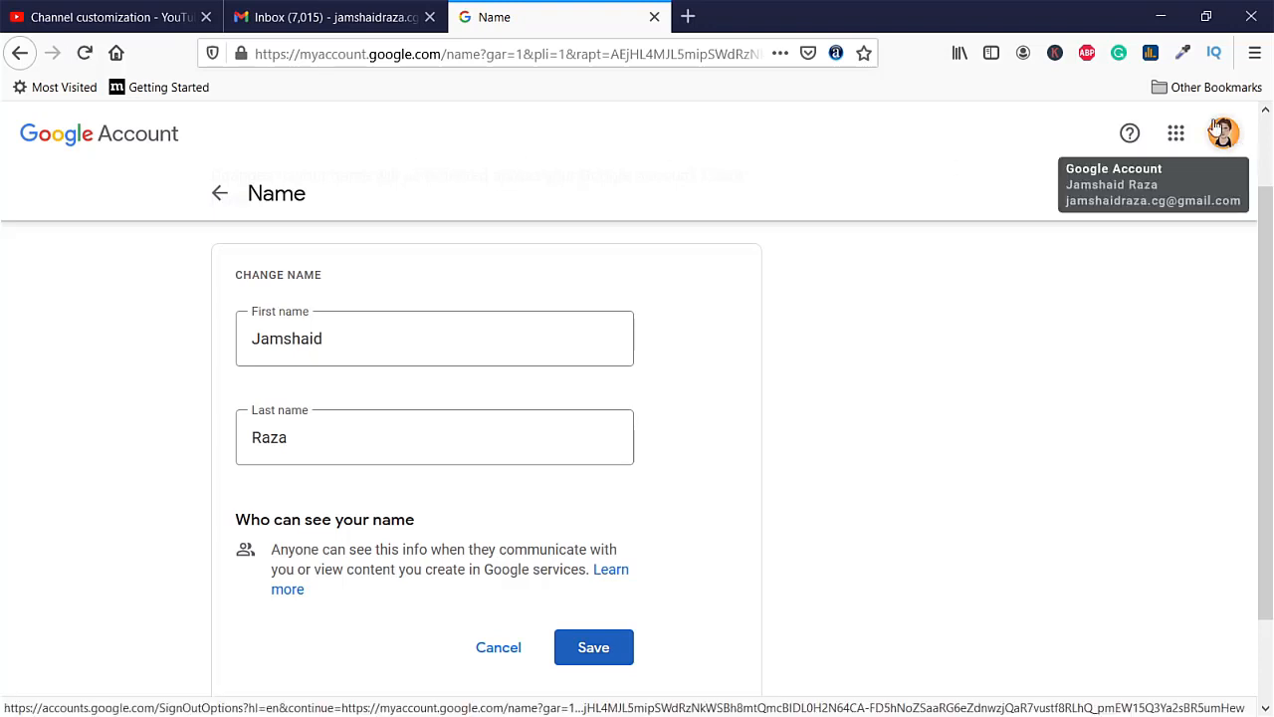
Bring up the Select profile photo dialog showing the Your photos albums.
left_click(1222, 132)
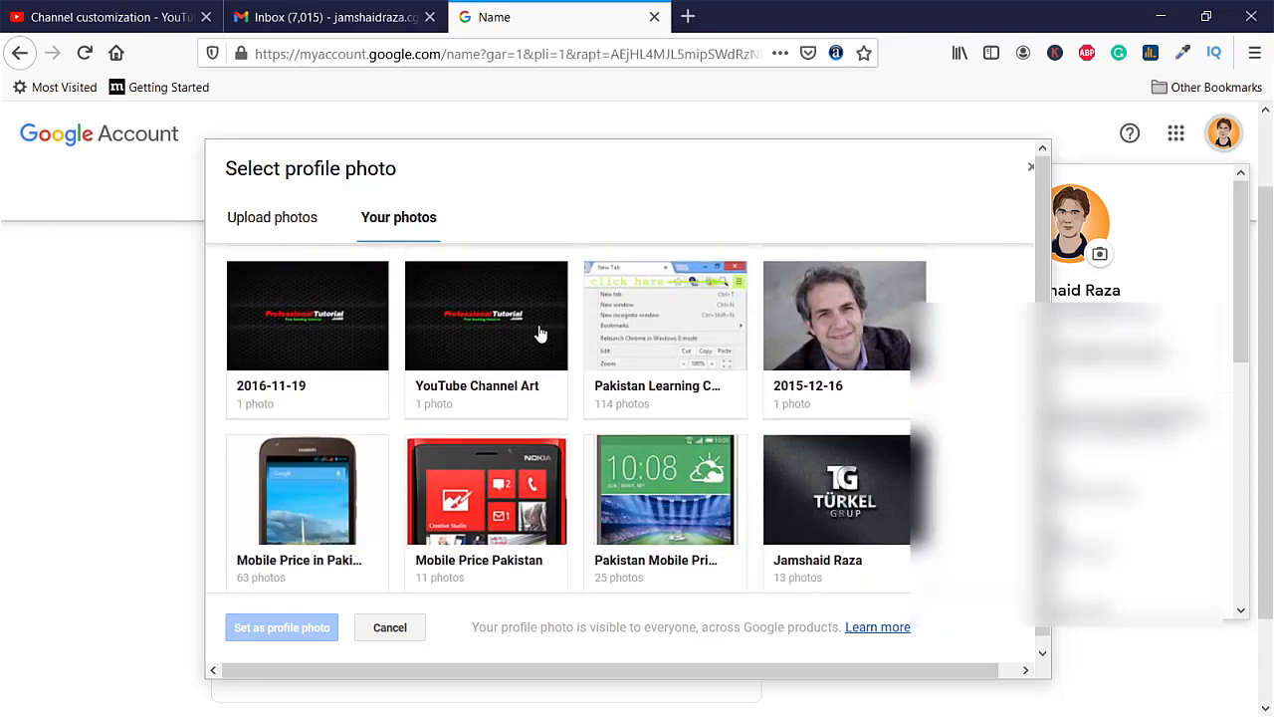